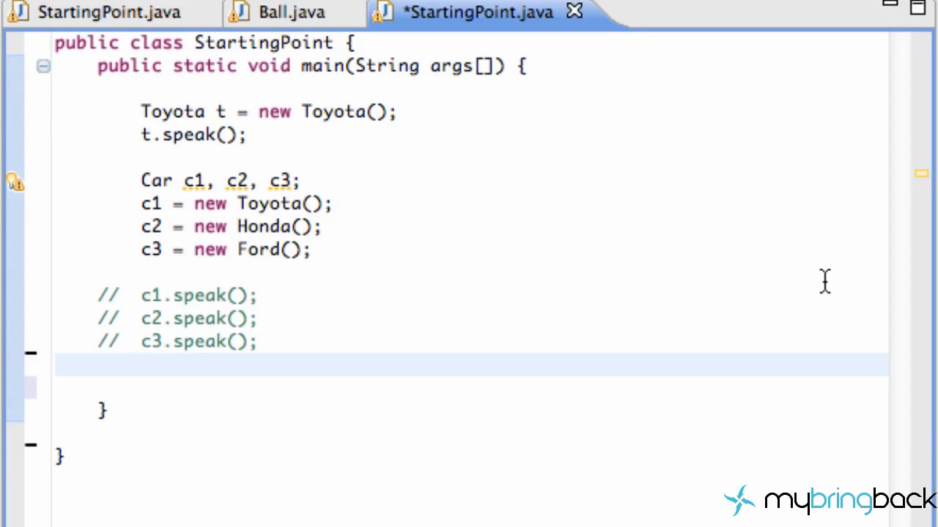
Step: Add a new blank line inside main below the commented c3.speak() call
left_click(143, 365)
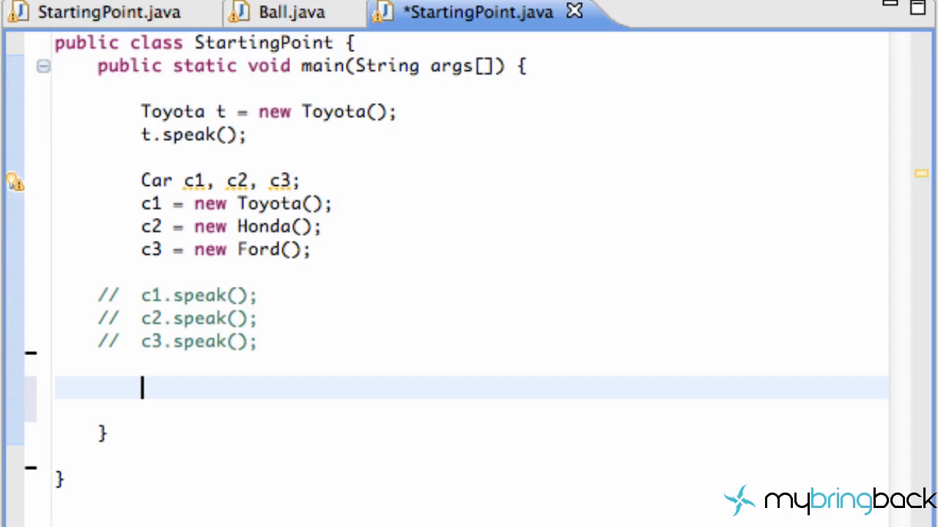
Step: Remove the extra blank line and write test(t); under the commented speak() calls
key("Home")
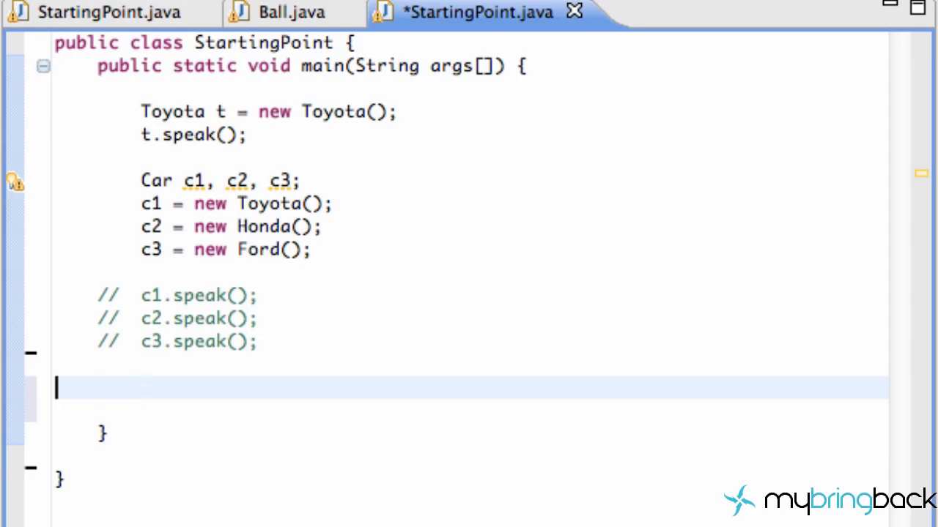
type("tes")
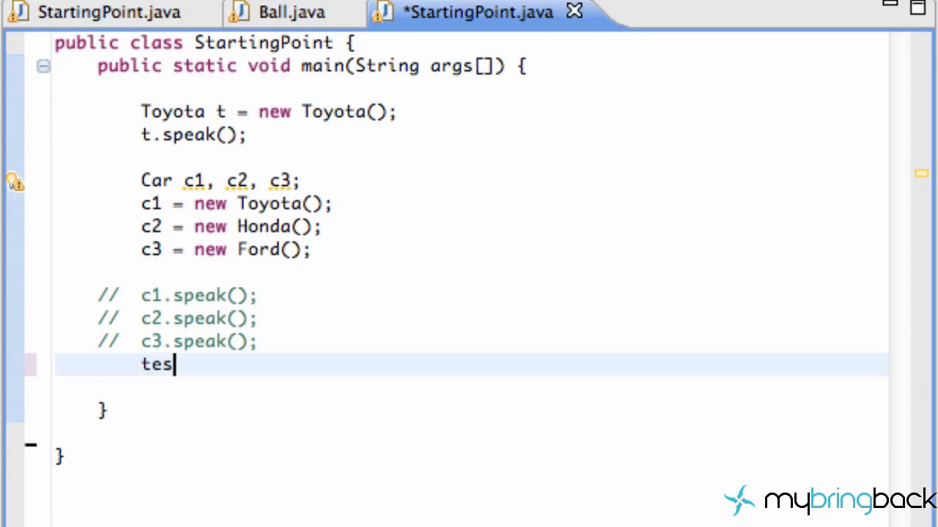
type("t()")
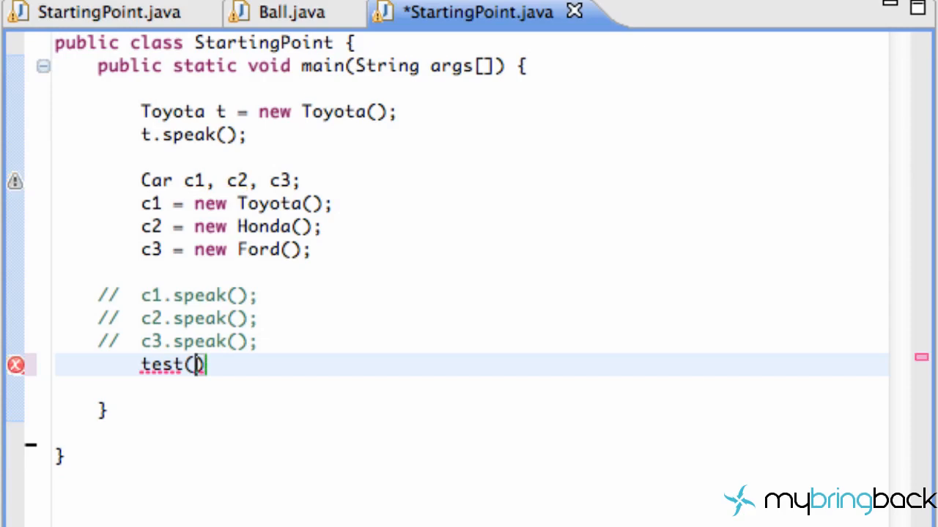
type("T")
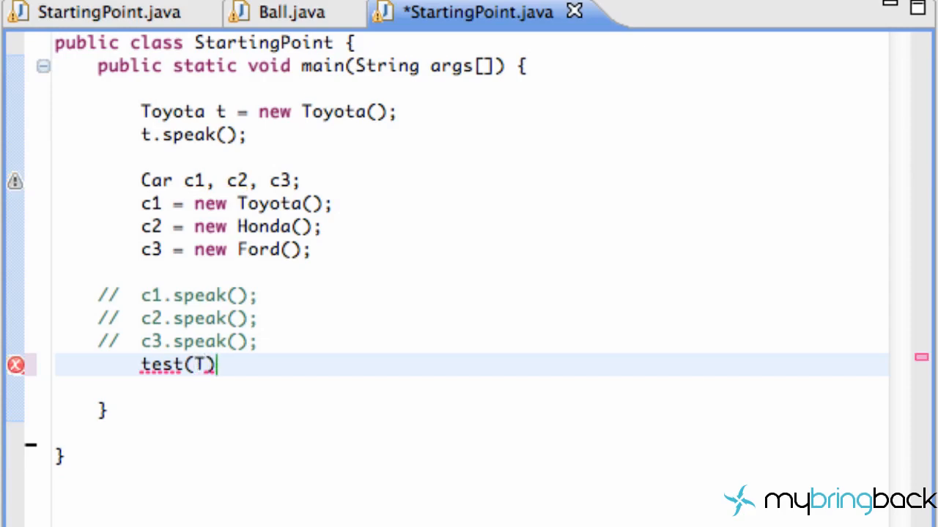
type("t")
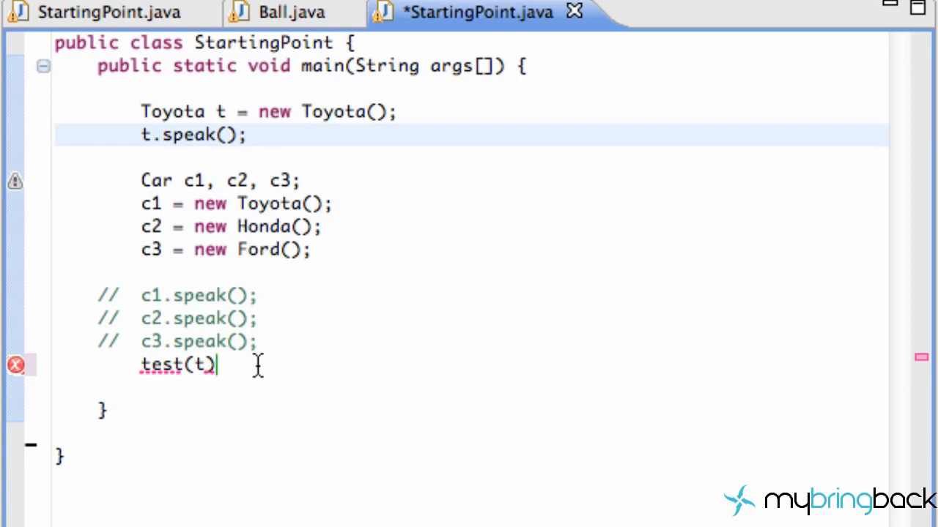
type(";")
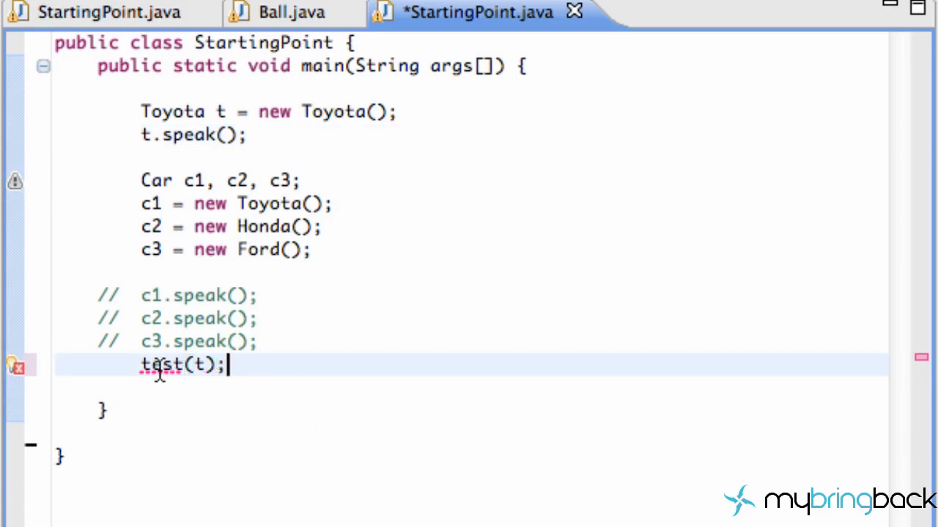
mouse_move(249, 476)
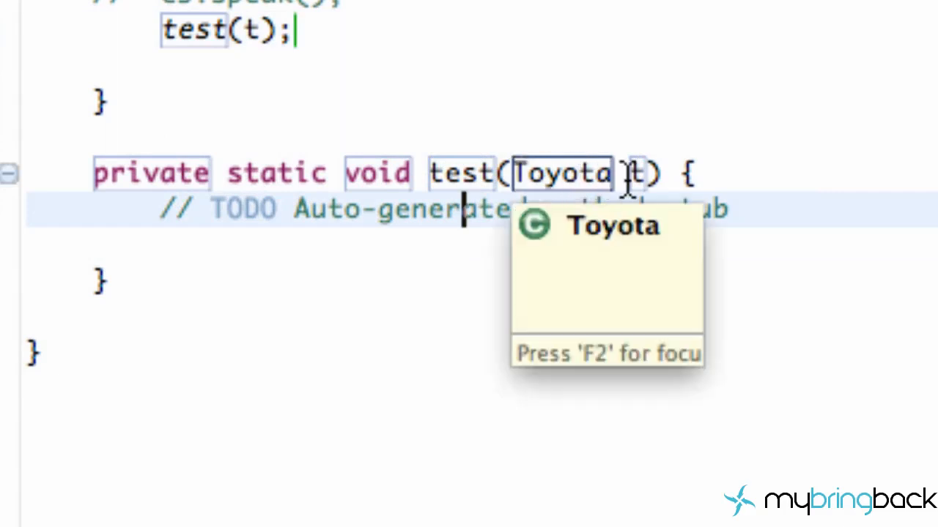
Step: Fill the generated test(Toyota t) method body with System.out.println("test");
type("Sy")
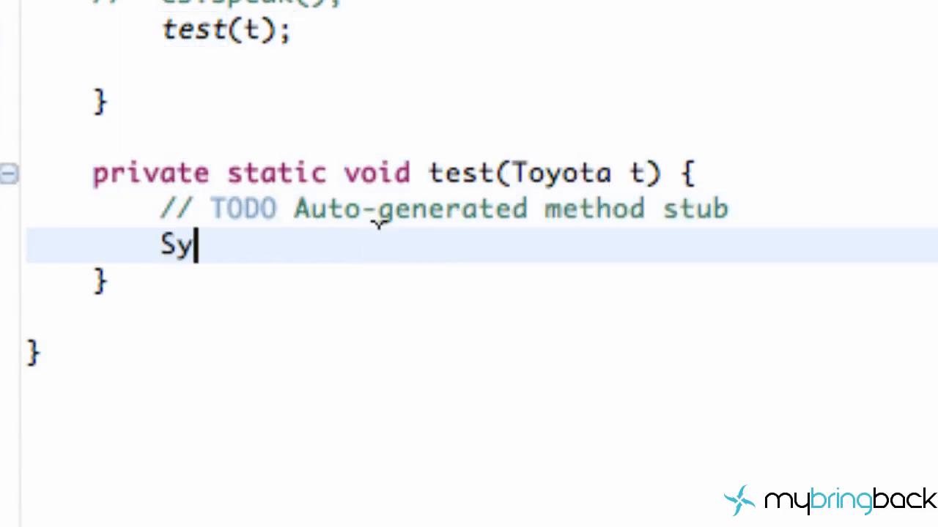
type("stem.ou")
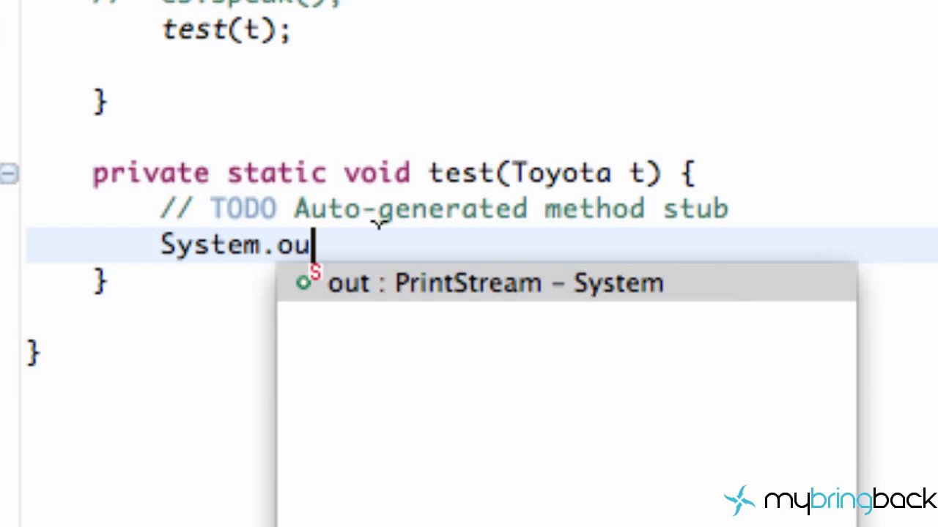
type(".p")
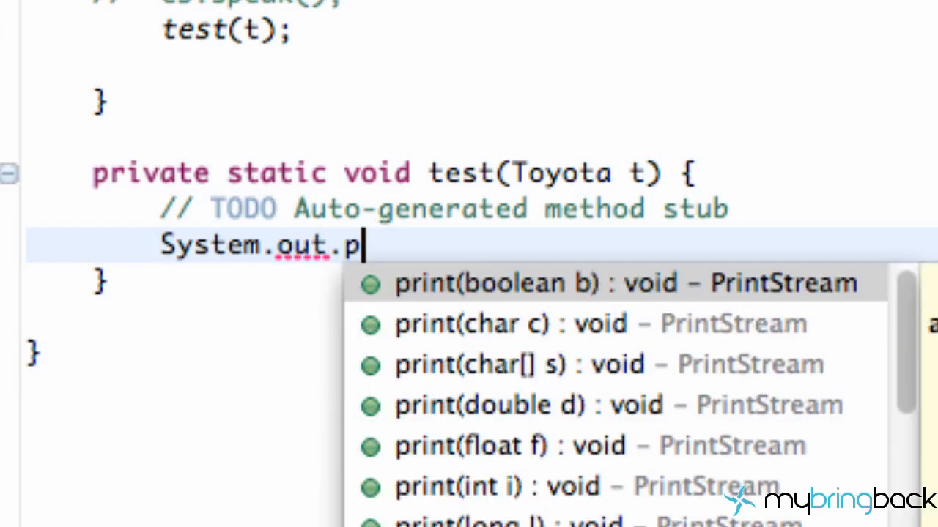
type("rintln(")
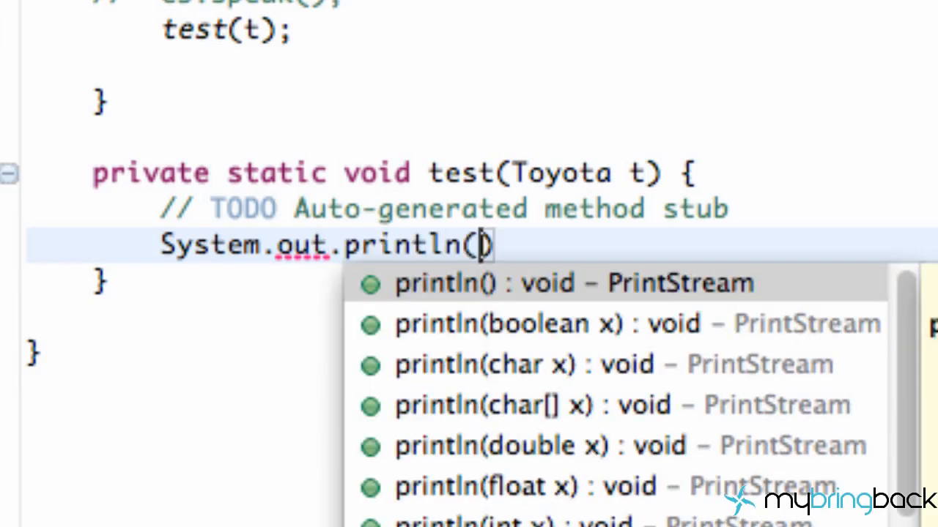
type("\"test\"")
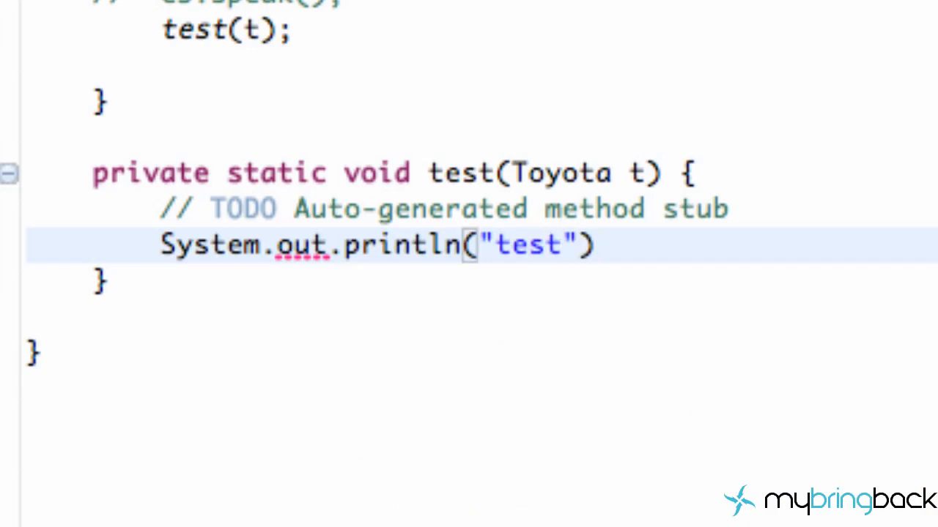
type(";")
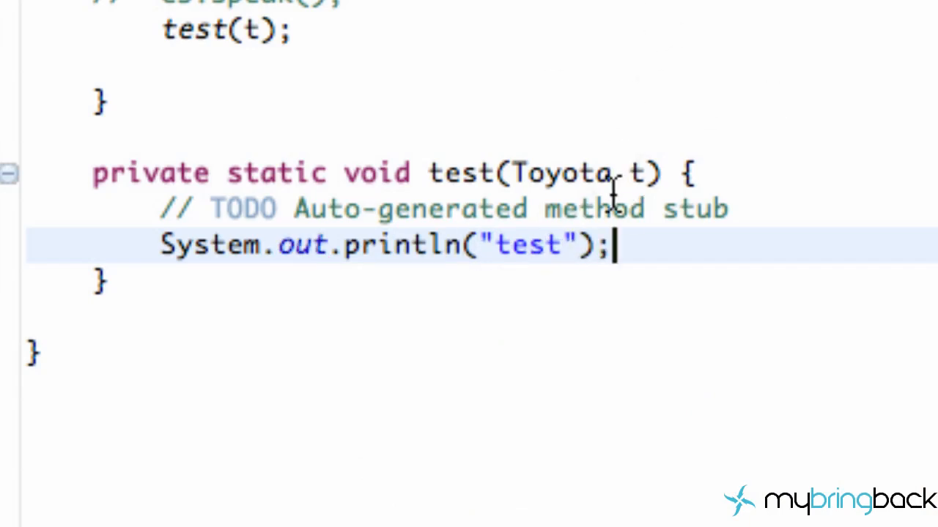
mouse_move(644, 172)
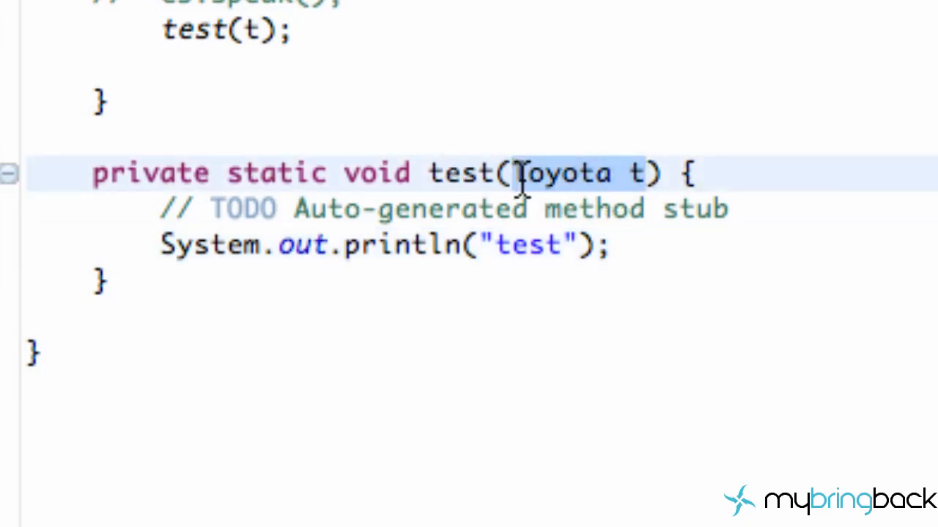
Step: Change the test method parameter to Car c and return to StartingPoint.java
type("Car c")
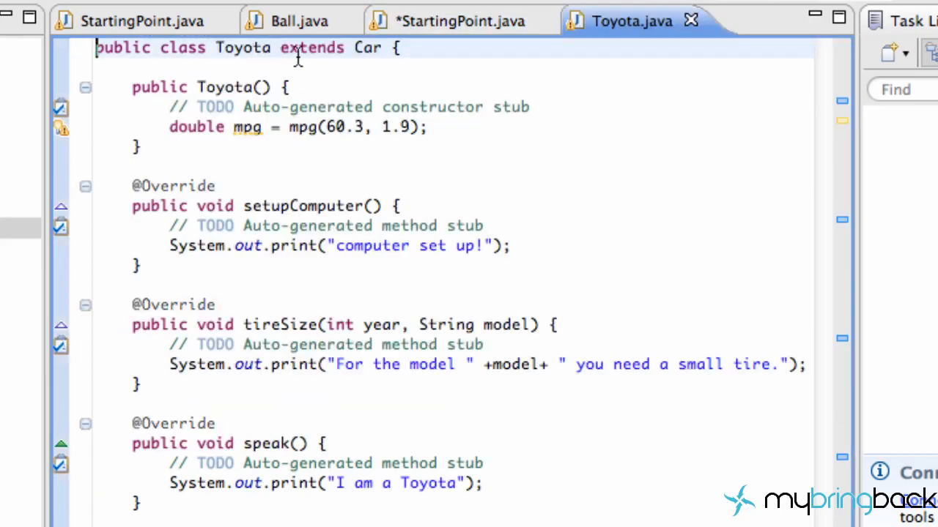
left_click(460, 20)
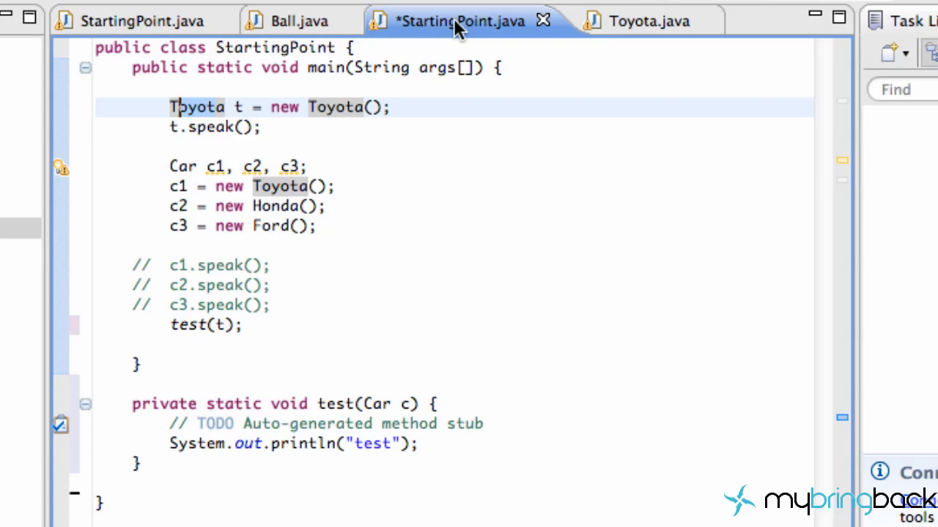
mouse_move(324, 341)
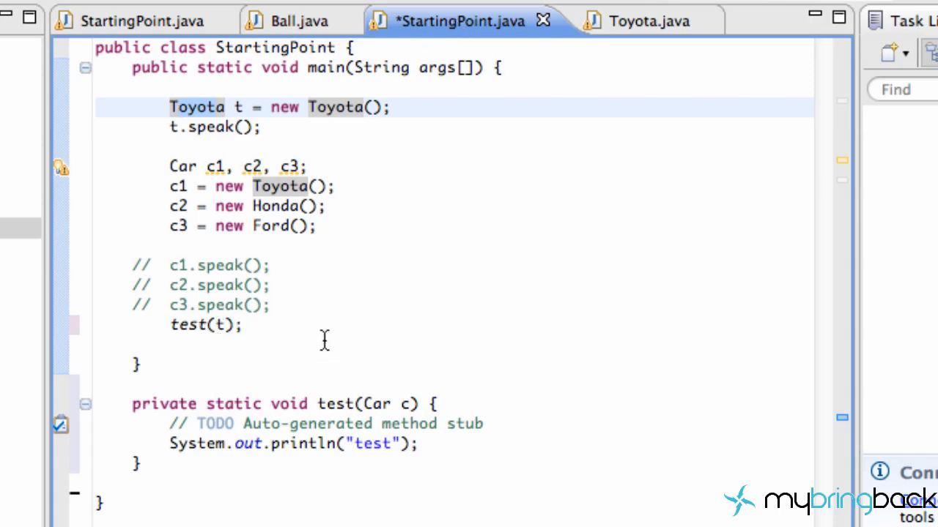
left_click(410, 404)
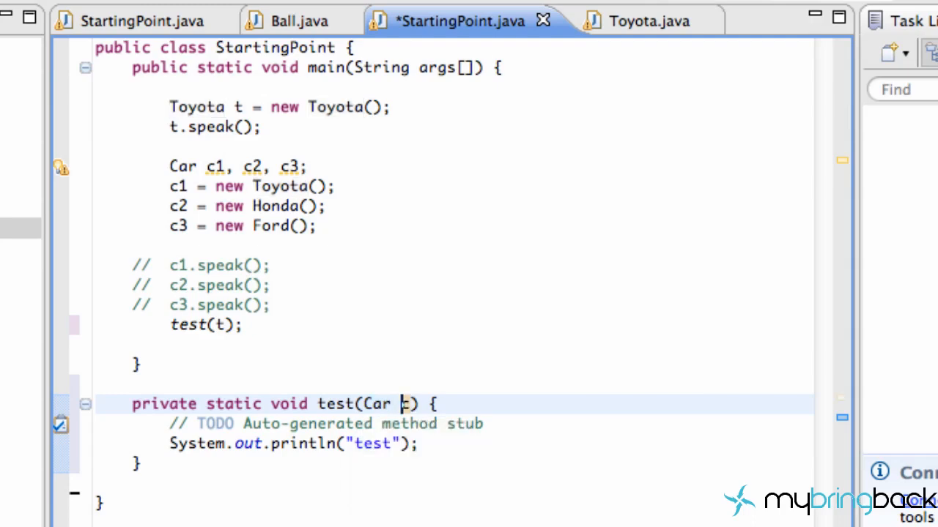
scroll("down", 3)
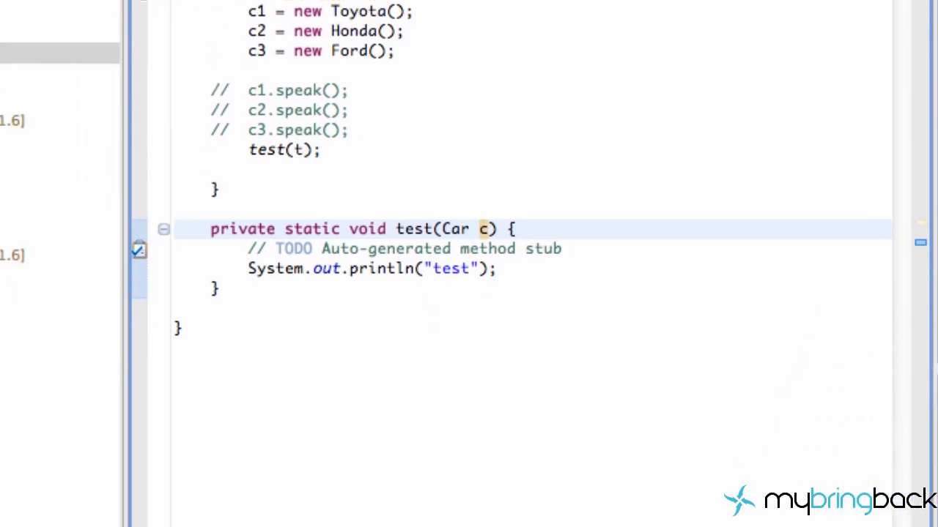